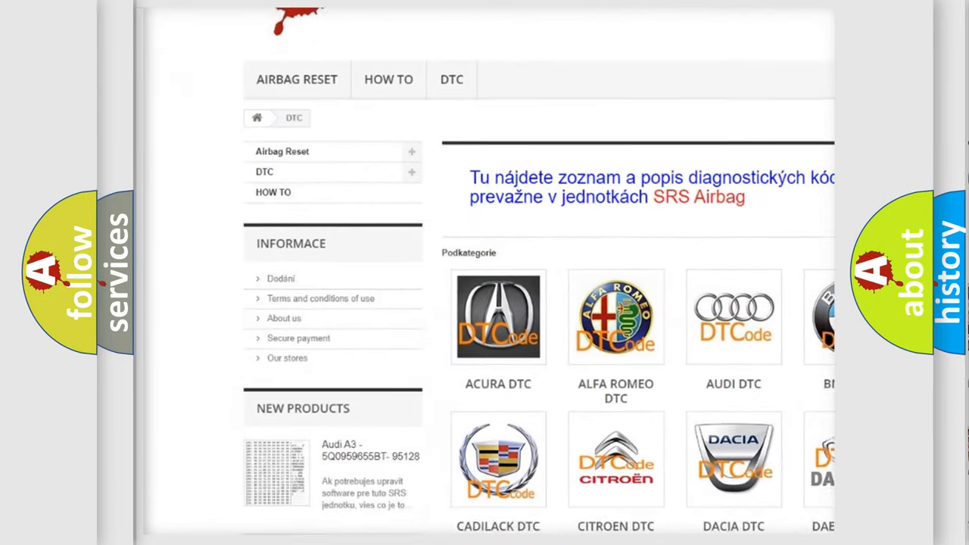
Scroll to the Ford P2ABD slide showing its Make, Code and Definition fields
scroll("down", 3)
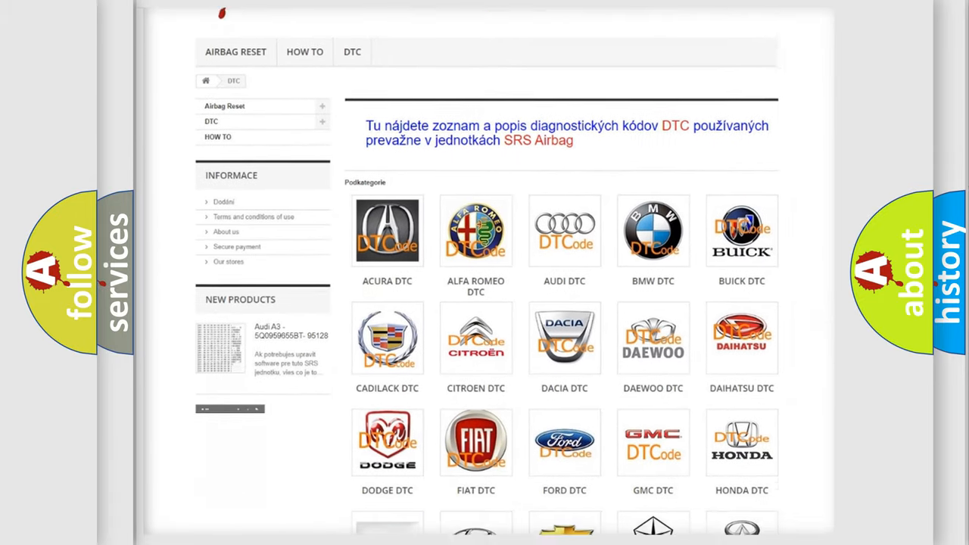
scroll("down", 3)
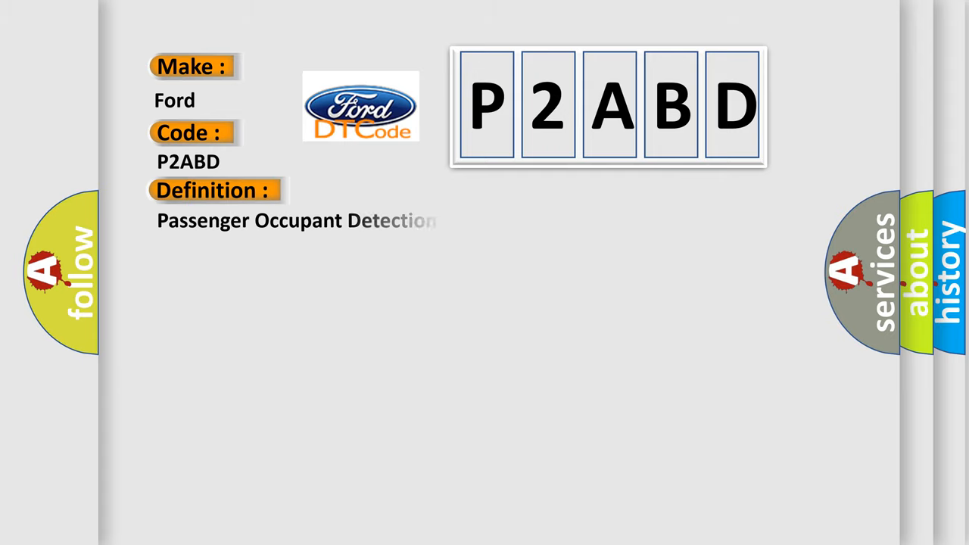
Reveal the Description paragraph on the passenger Occupant Detection Sensor and ORC monitoring
left_click(395, 190)
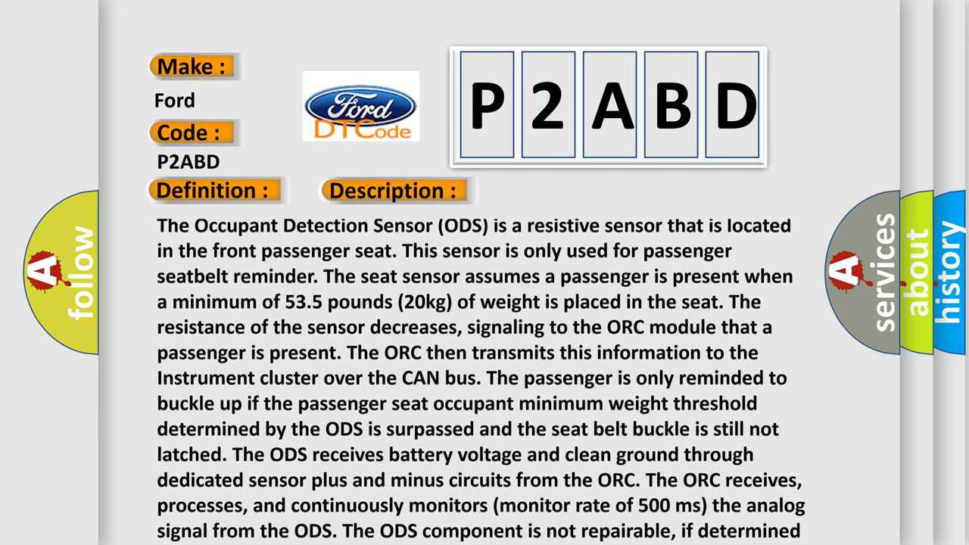
Scroll to the end of the P2ABD description, then reveal the Cause list of occupant detector circuit shorts
scroll("down", 3)
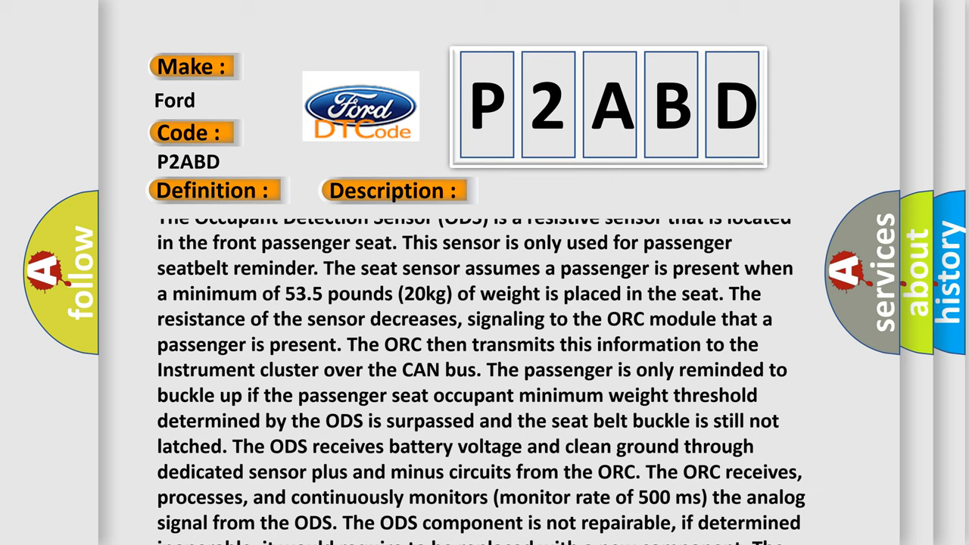
scroll("down", 3)
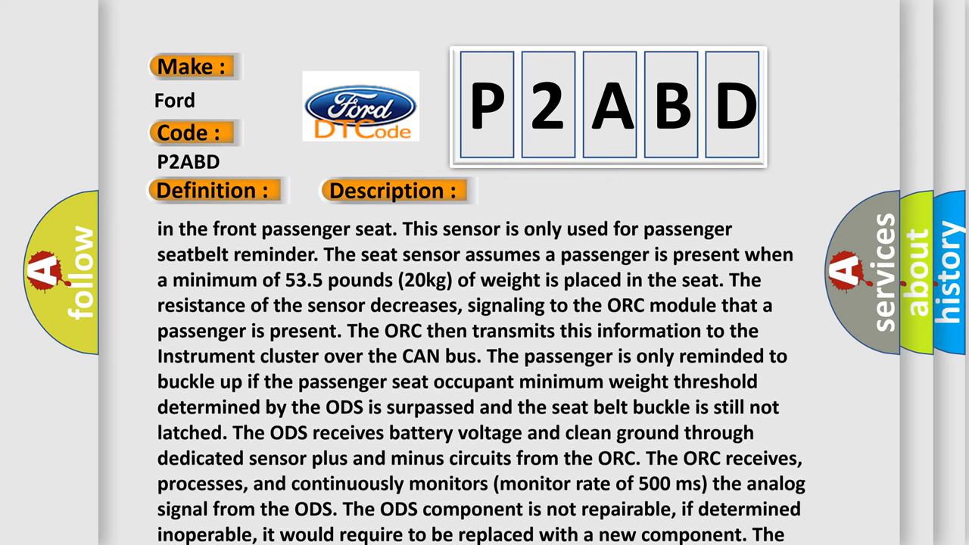
scroll("down", 3)
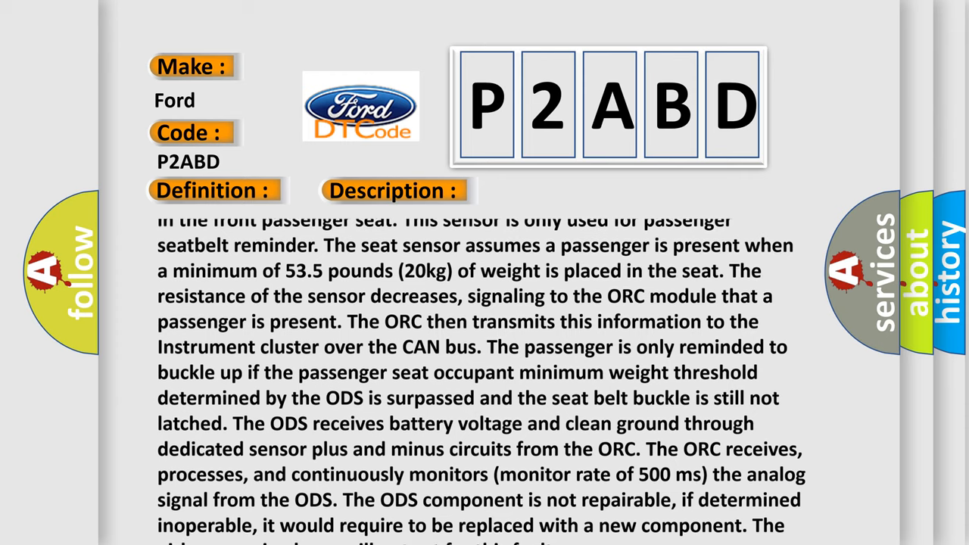
scroll("down", 3)
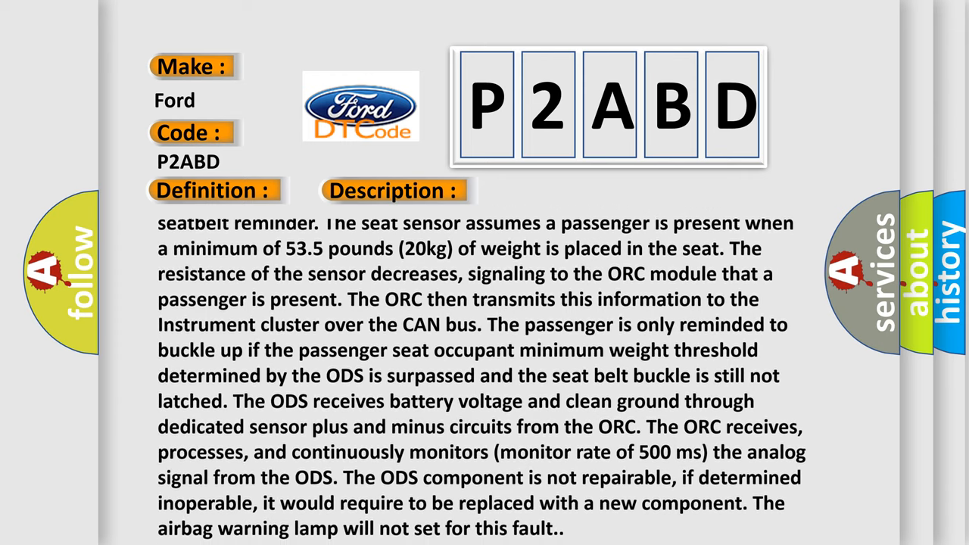
scroll("down", 3)
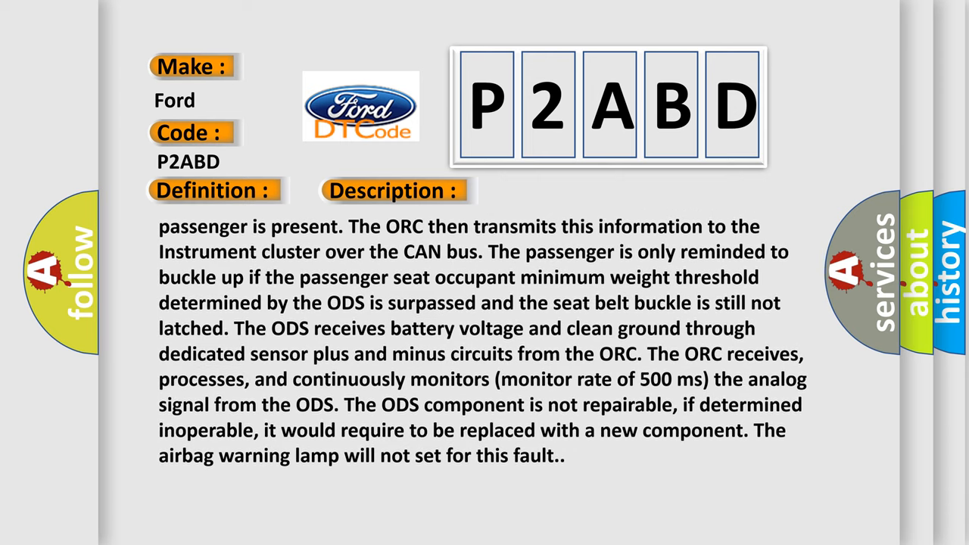
scroll("down", 3)
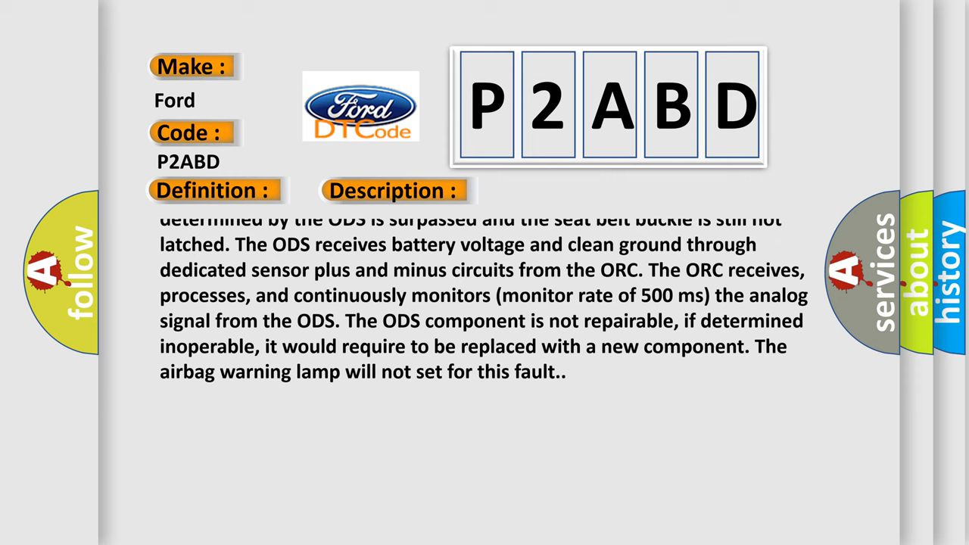
scroll("down", 3)
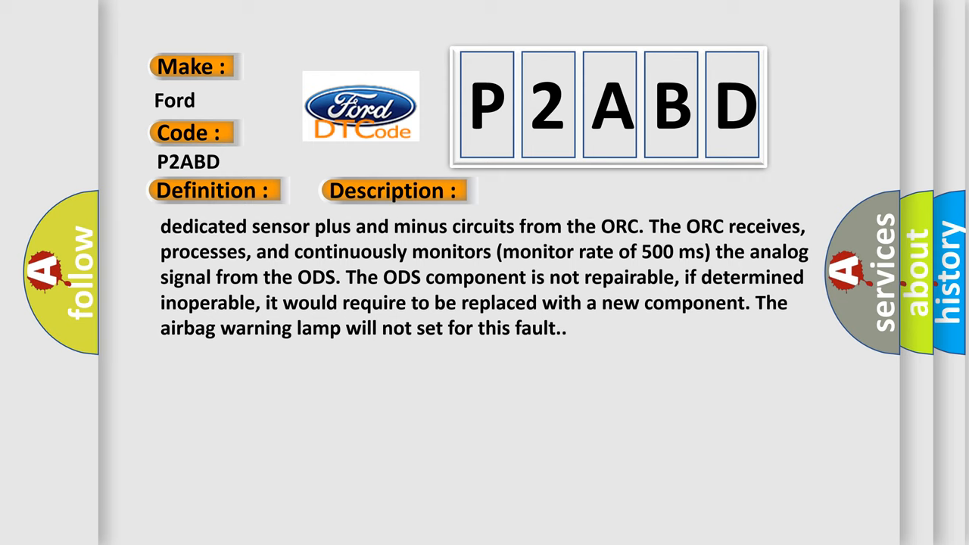
left_click(555, 190)
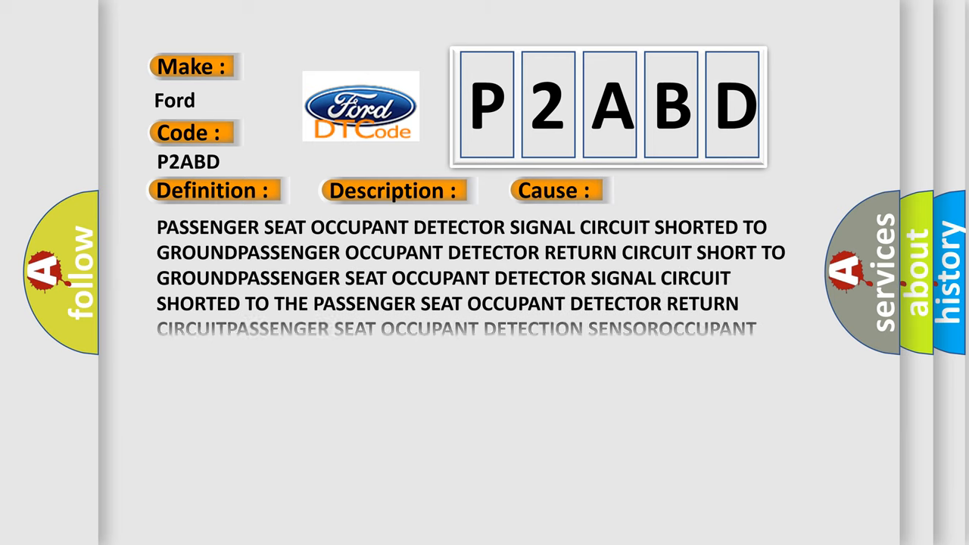